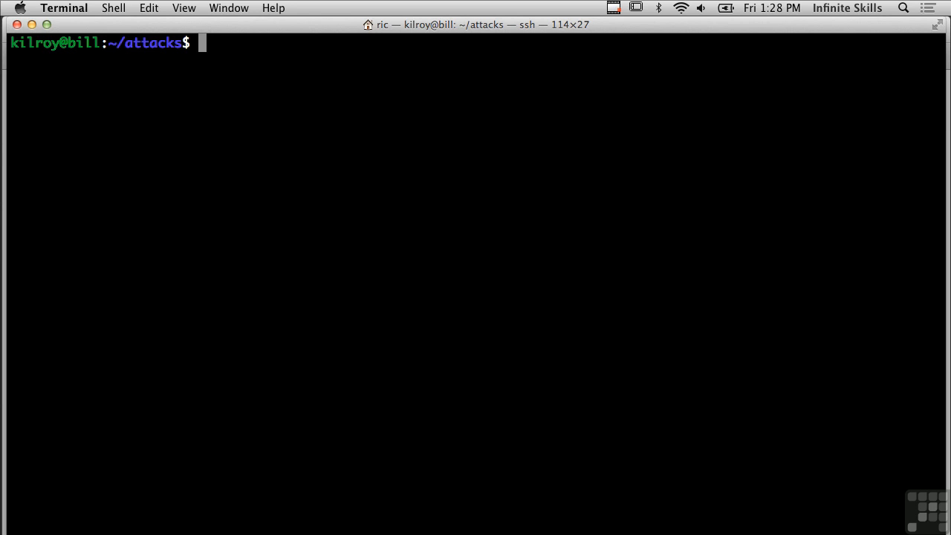
Begin a ./ command at the ~/attacks prompt to run a local executable
{"action": "type", "text": "./"}
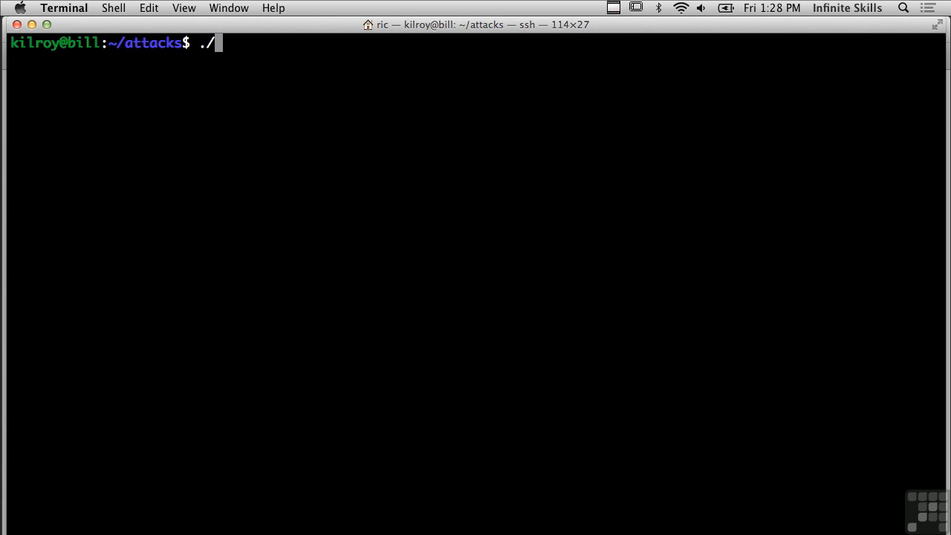
Run ./netflood bare to print its source-IP, target and port usage banner, then start the next ./ command
{"action": "type", "text": "netflood"}
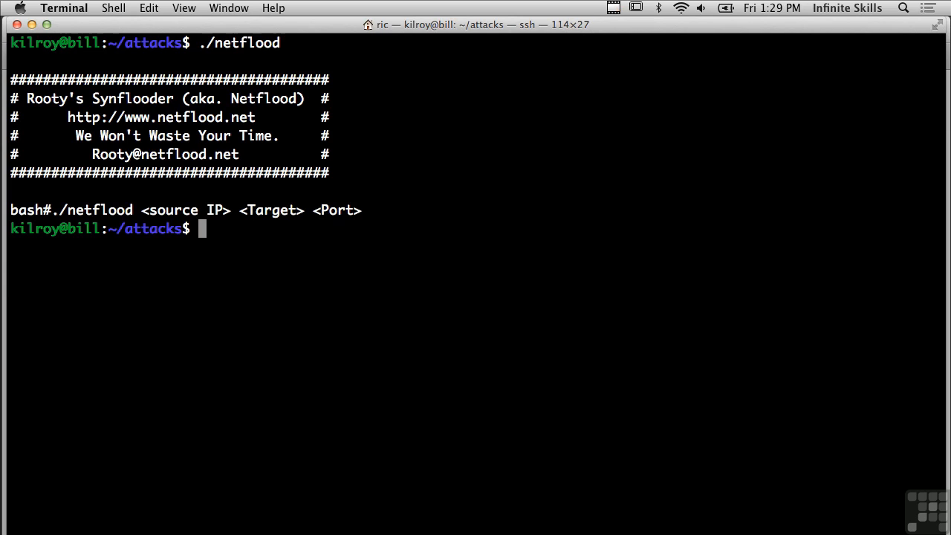
{"action": "type", "text": "./"}
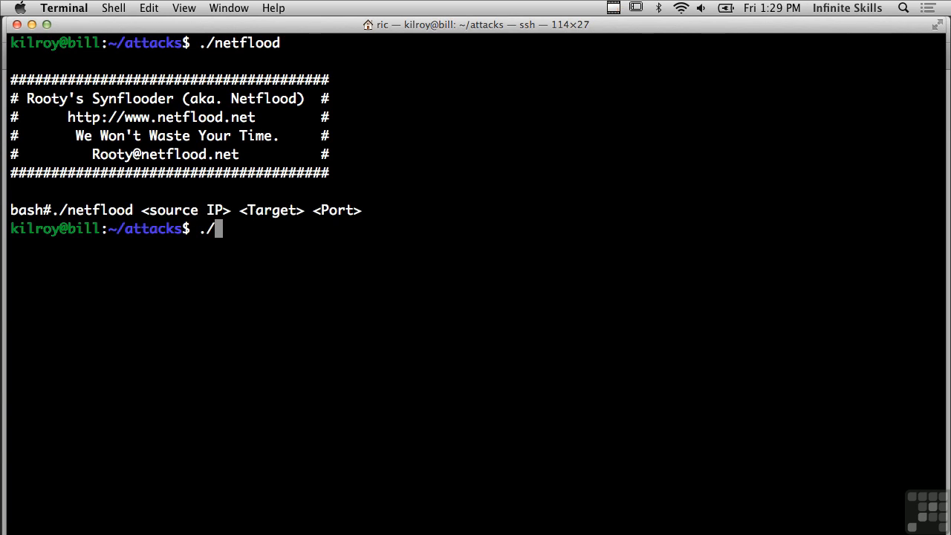
Compose netflood with source 192.56.89.10 and target 192.168.1.39, correcting the mistyped first address
{"action": "type", "text": "netflood 192.1"}
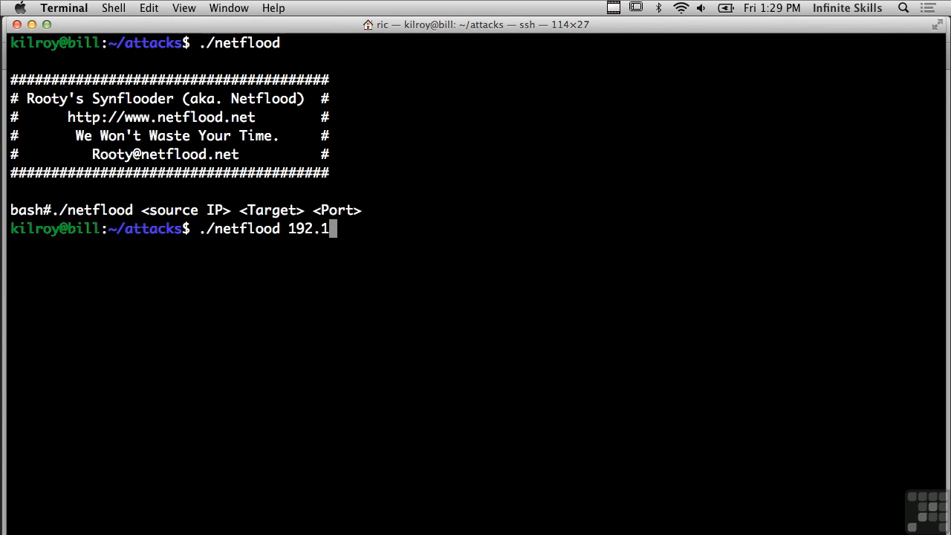
{"action": "type", "text": "68.1"}
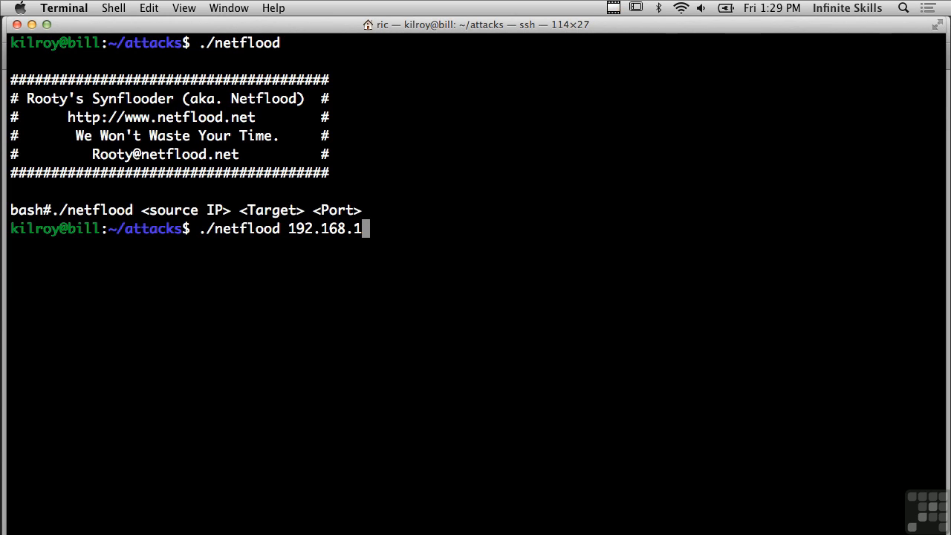
{"action": "type", "text": ".39"}
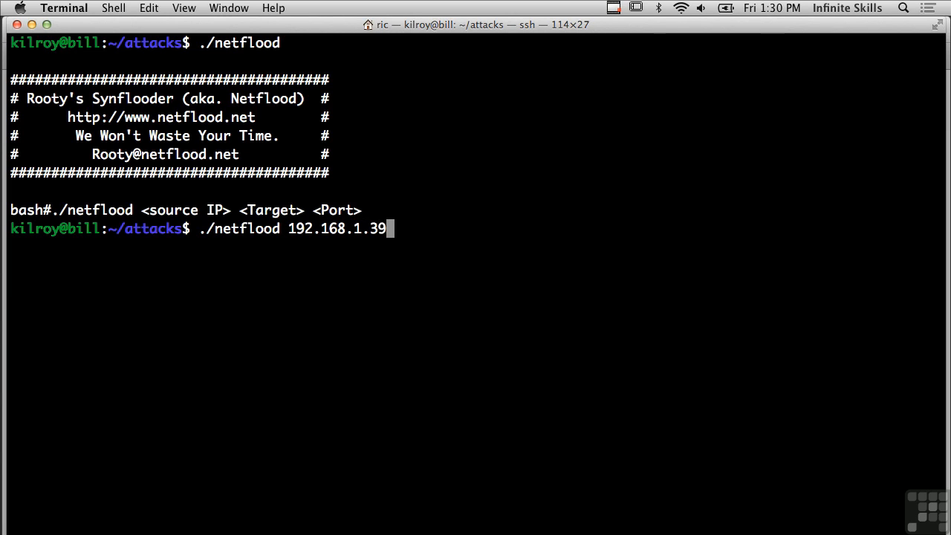
{"action": "key", "text": "Backspace"}
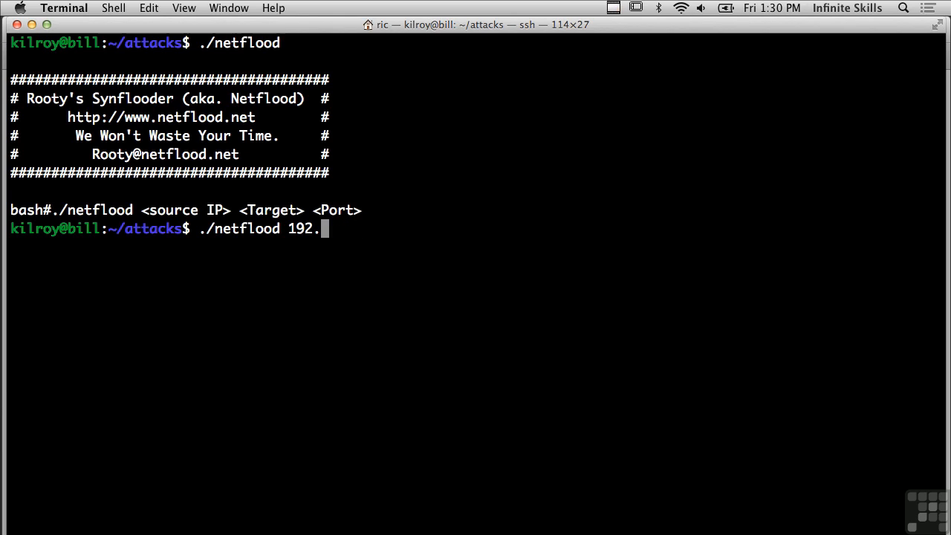
{"action": "type", "text": "5"}
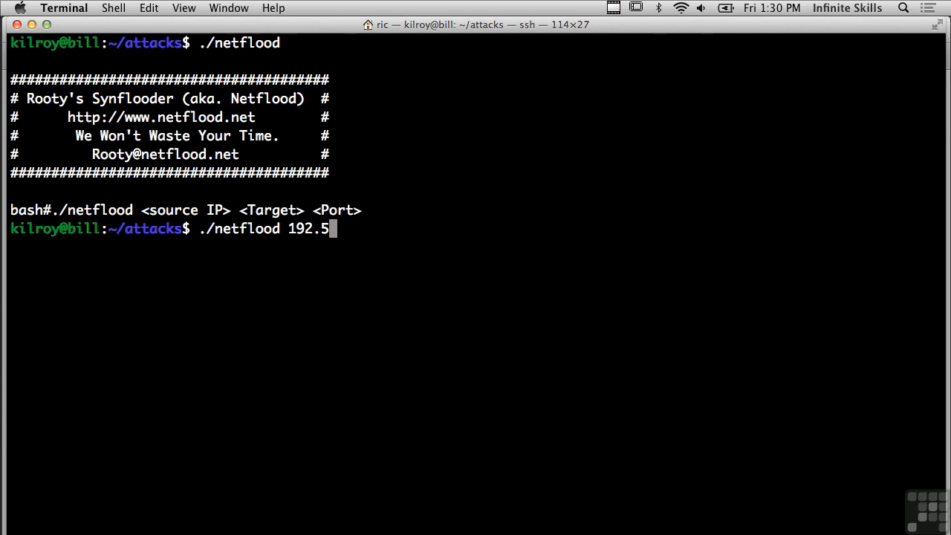
{"action": "type", "text": "6."}
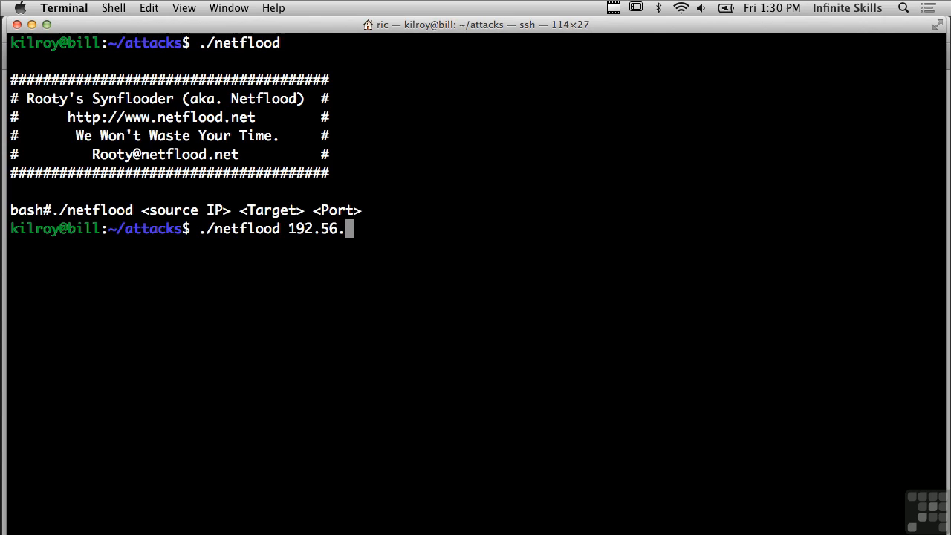
{"action": "type", "text": "89.10"}
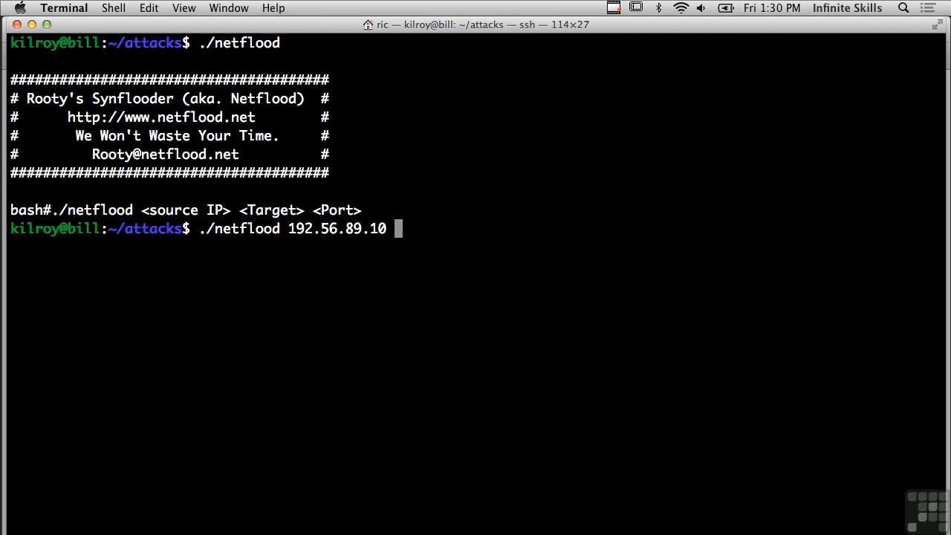
{"action": "type", "text": "192.16"}
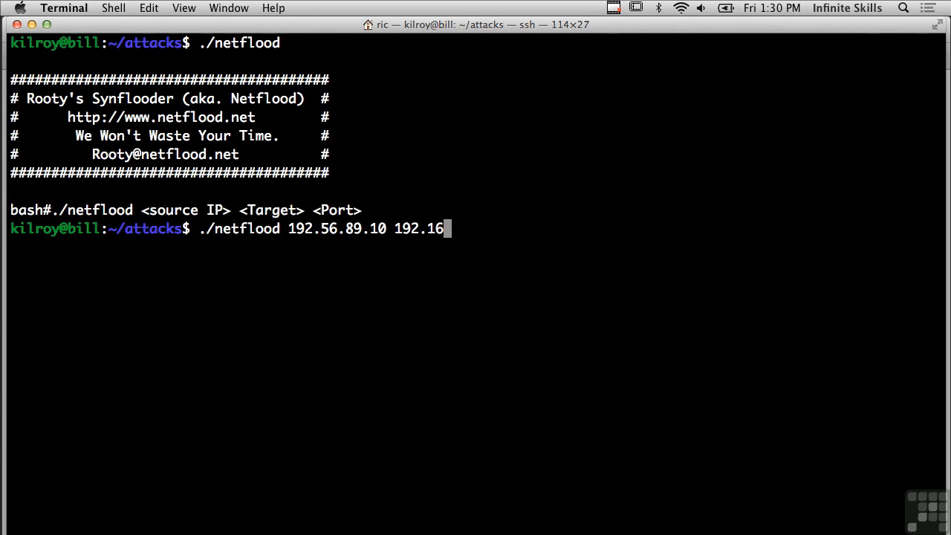
{"action": "type", "text": "8.1.3"}
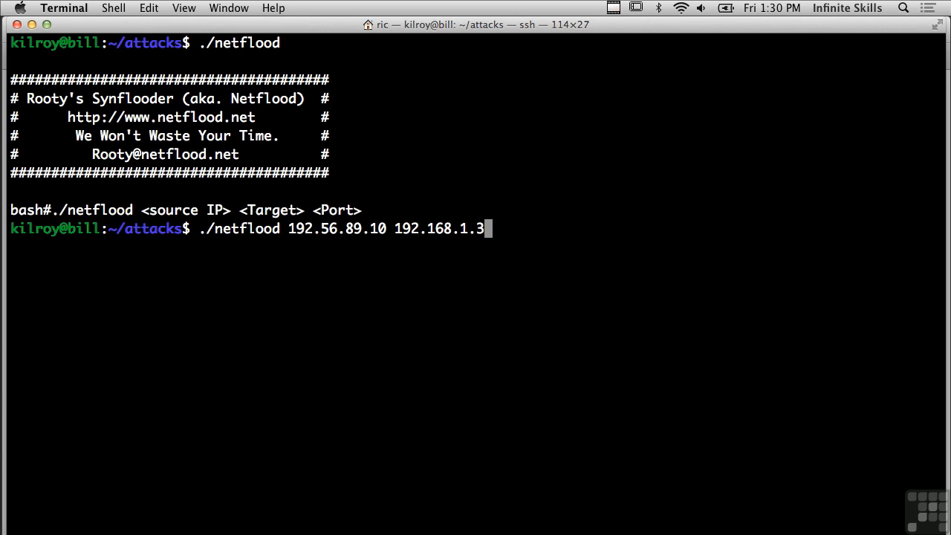
{"action": "type", "text": "9"}
{"action": "type", "text": "ls"}
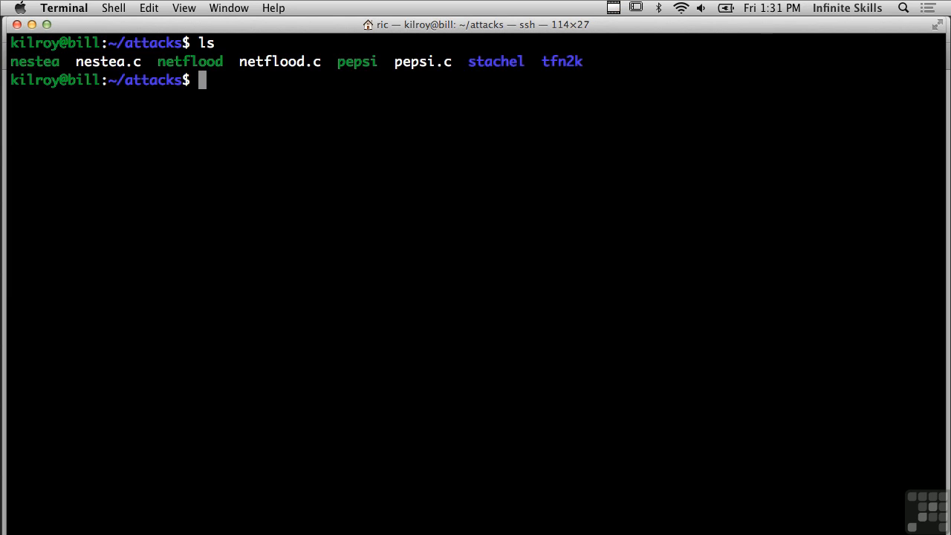
Start a ./ command beneath the attacks directory listing
{"action": "type", "text": "./"}
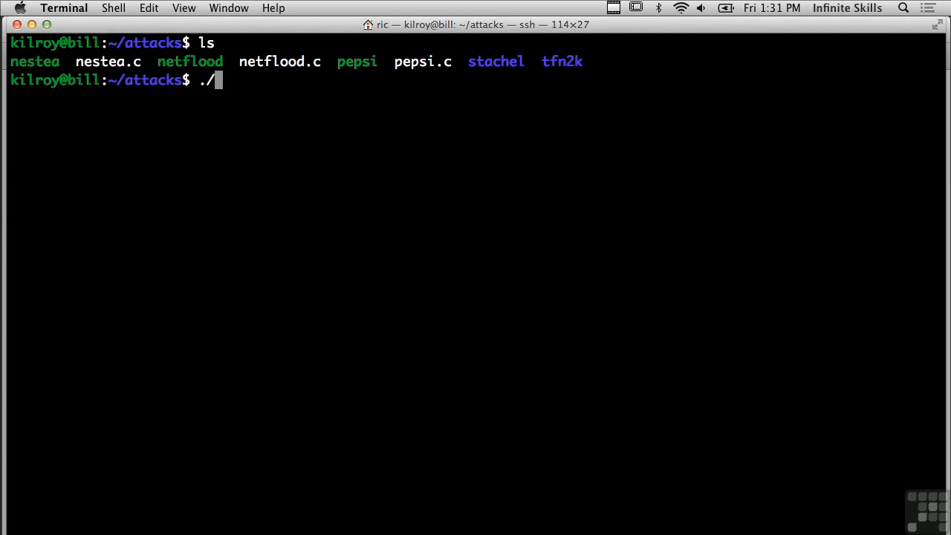
Run ./nestea (Operation not permitted), rerun it with sudo for its usage, then run sudo ./pepsi for its usage
{"action": "type", "text": "nestea"}
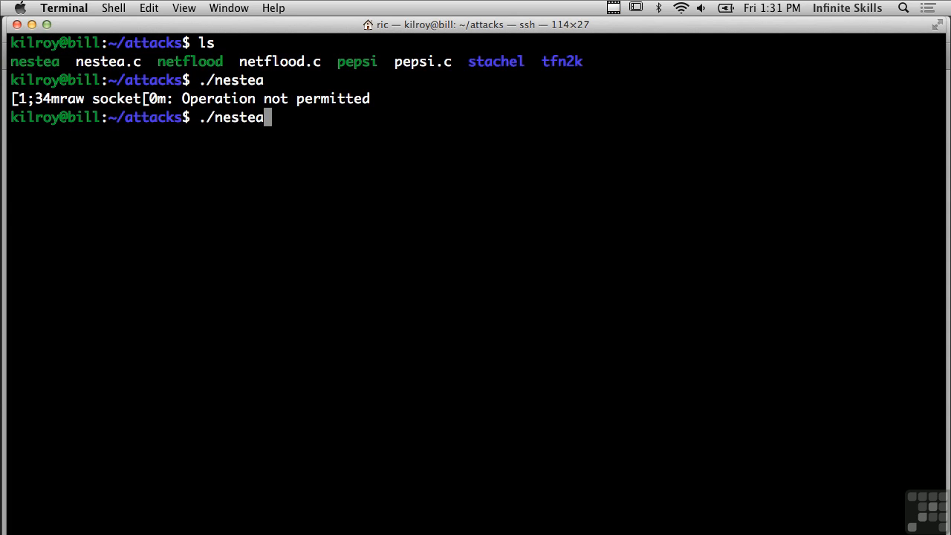
{"action": "type", "text": "sudo ./nestea"}
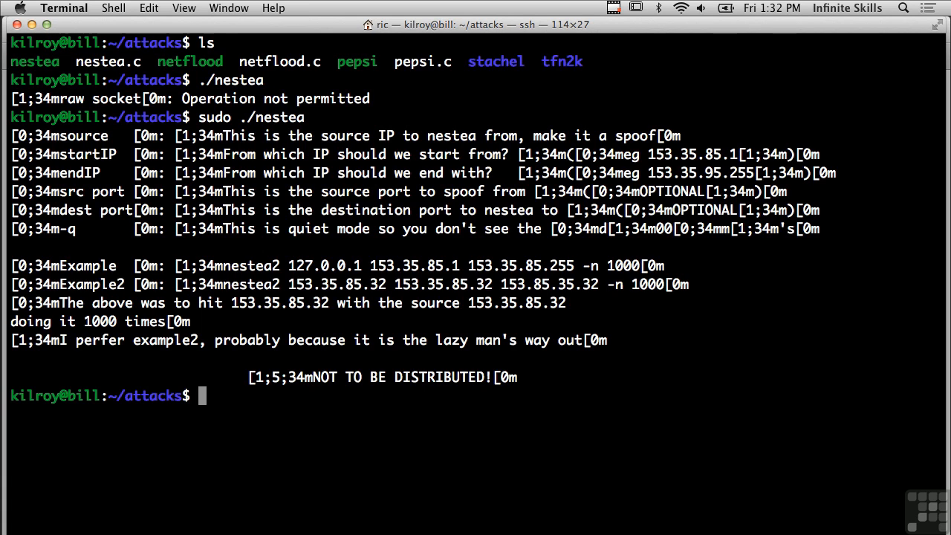
{"action": "type", "text": "sudo ./neste"}
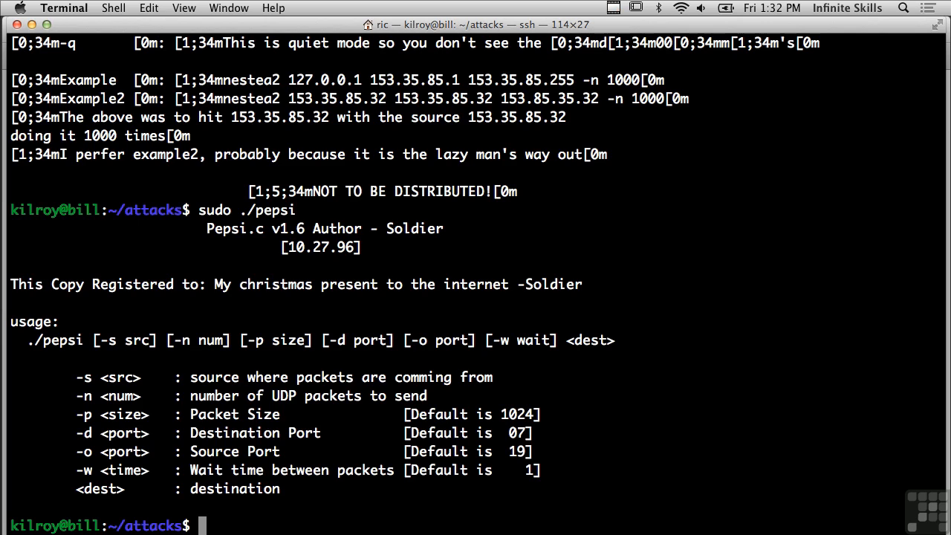
Clear the screen of the Nestea and Pepsi output
{"action": "type", "text": "clear"}
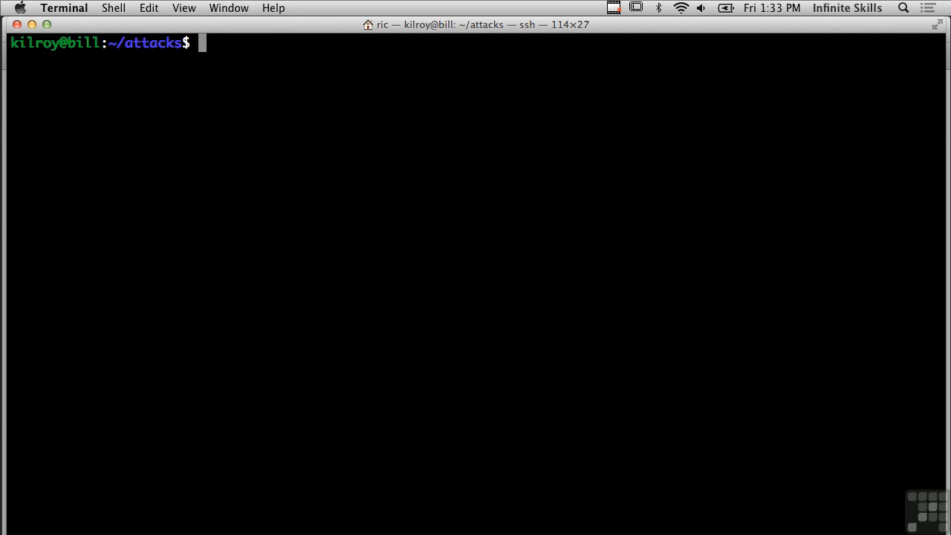
Run hydra bare so Hydra v7.1 prints its syntax and options list
{"action": "type", "text": "hy"}
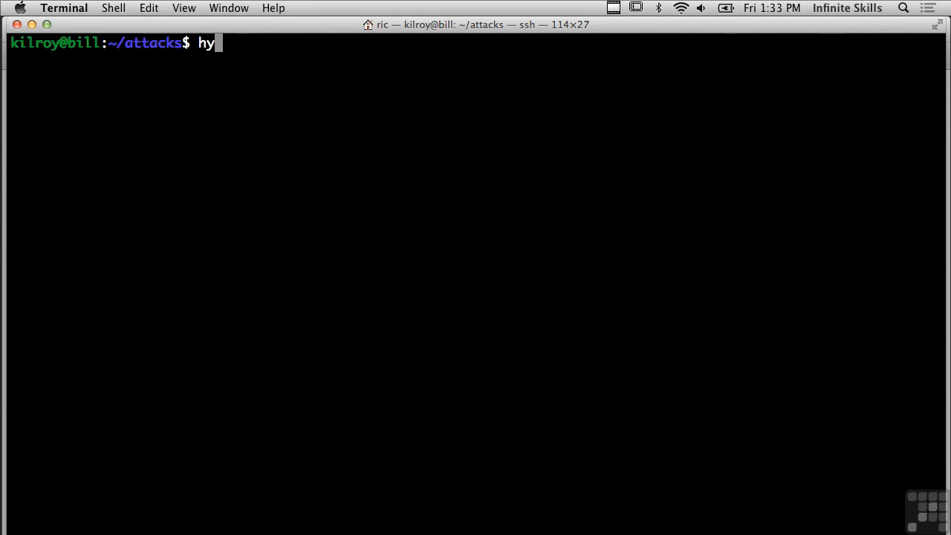
{"action": "type", "text": "dra"}
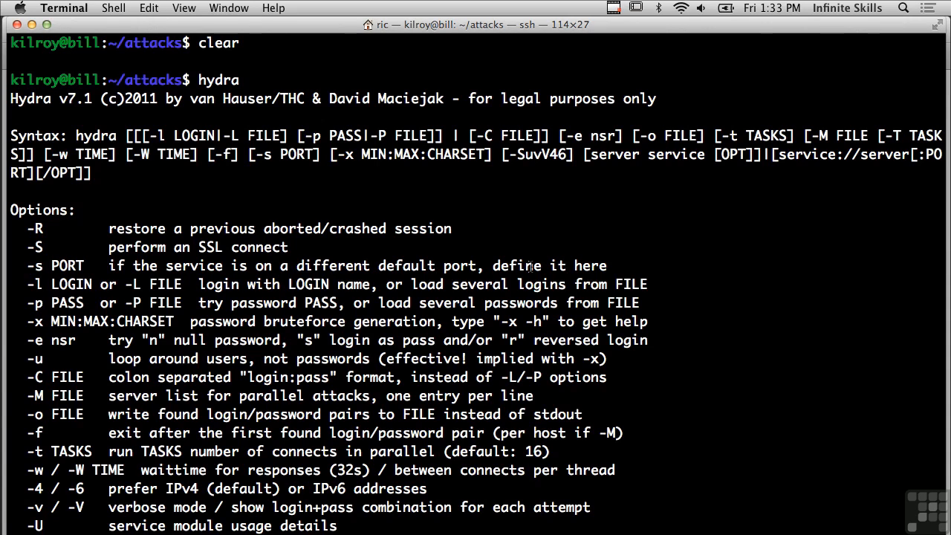
{"action": "mouse_move", "coordinate": [449, 256]}
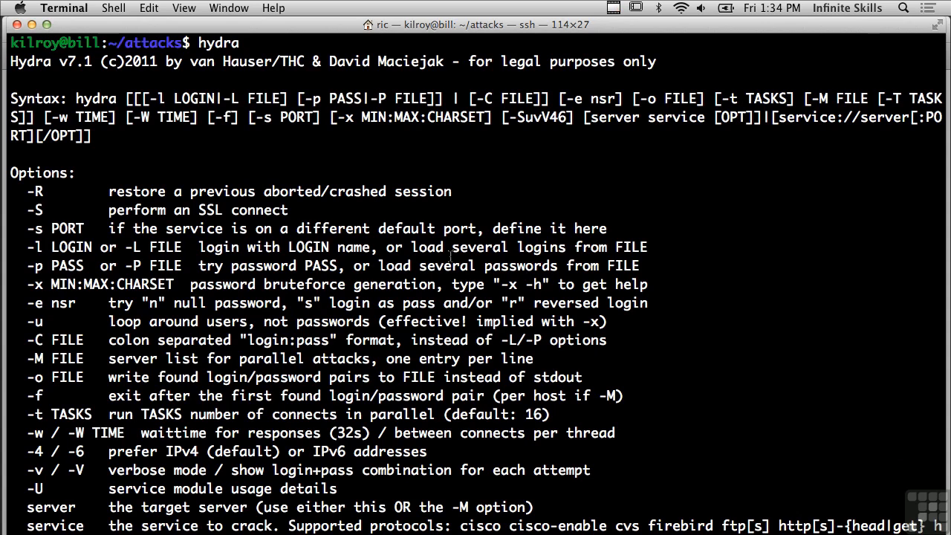
{"action": "scroll", "scroll_direction": "down", "scroll_amount": 3}
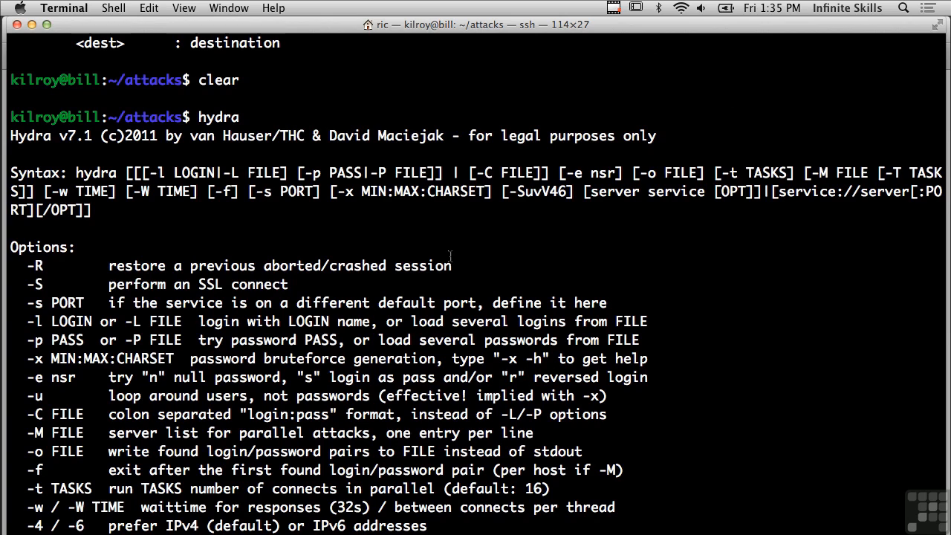
Scroll to the end of Hydra's help showing supported protocols, proxy notes and example commands
{"action": "scroll", "scroll_direction": "down", "scroll_amount": 3}
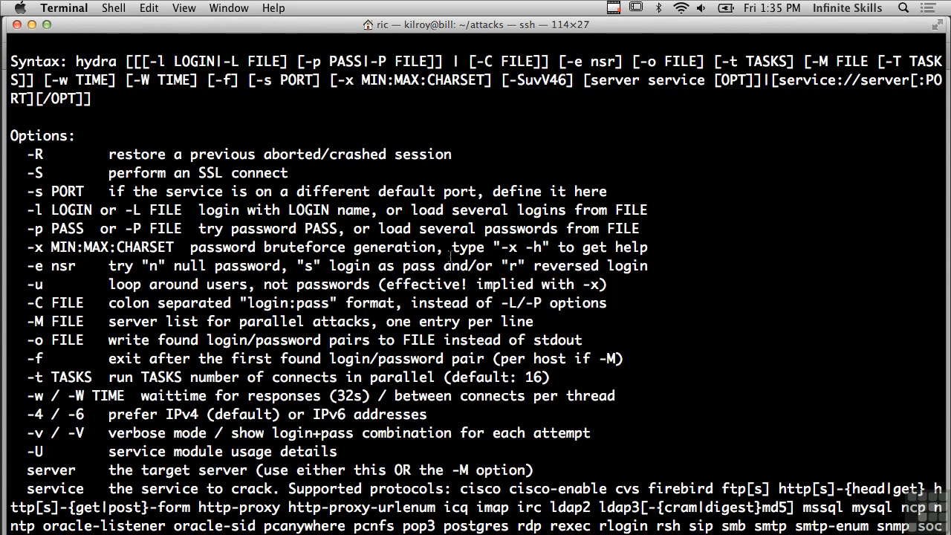
{"action": "scroll", "scroll_direction": "down", "scroll_amount": 3}
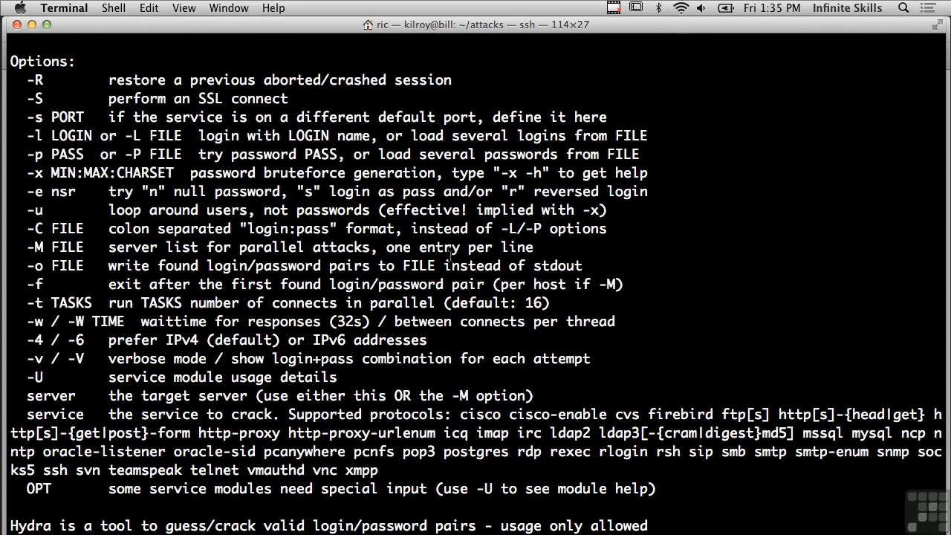
{"action": "scroll", "scroll_direction": "down", "scroll_amount": 3}
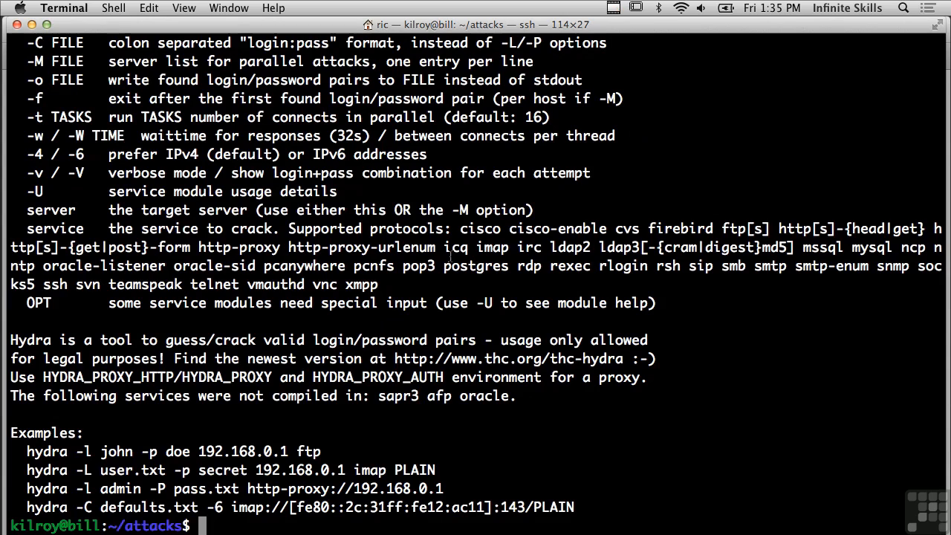